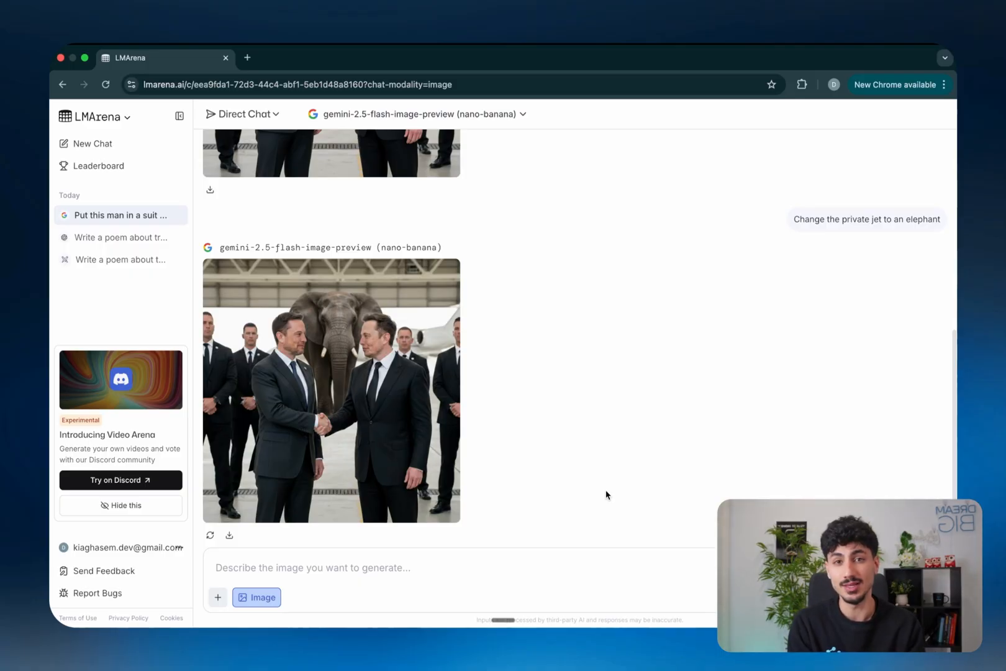
Open Chrome's main menu to reach the new incognito window option.
click(944, 84)
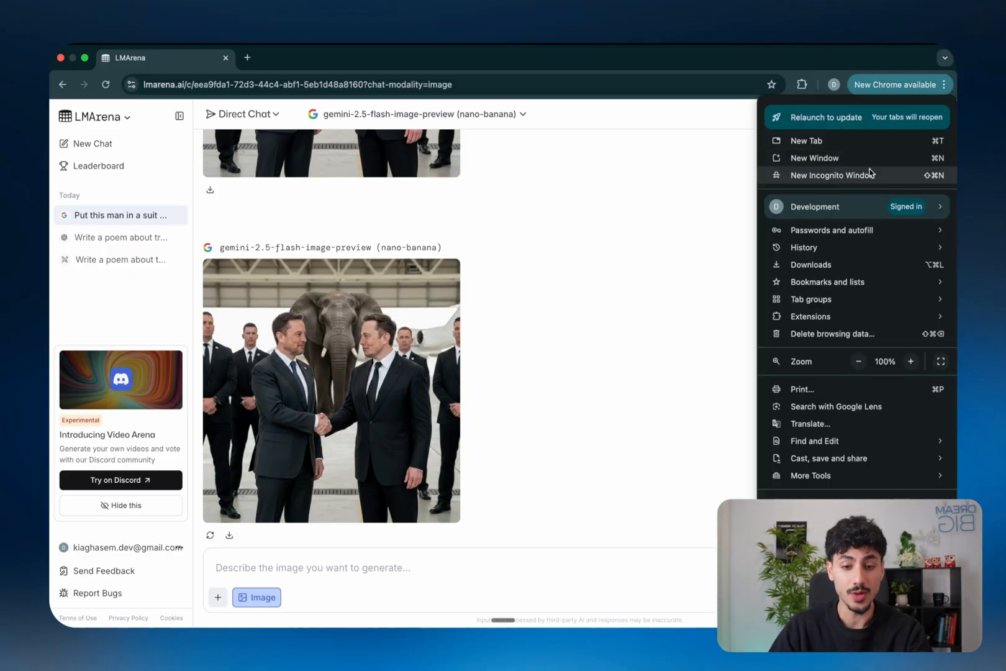
Open a new incognito Chrome window for lmarena.ai.
click(829, 175)
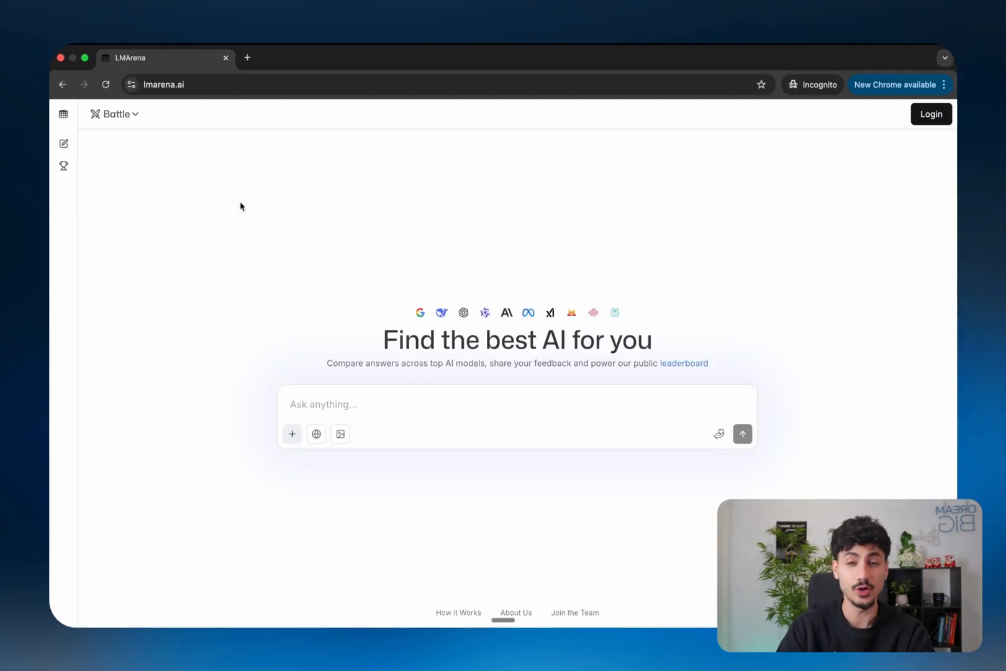
mouse_move(281, 236)
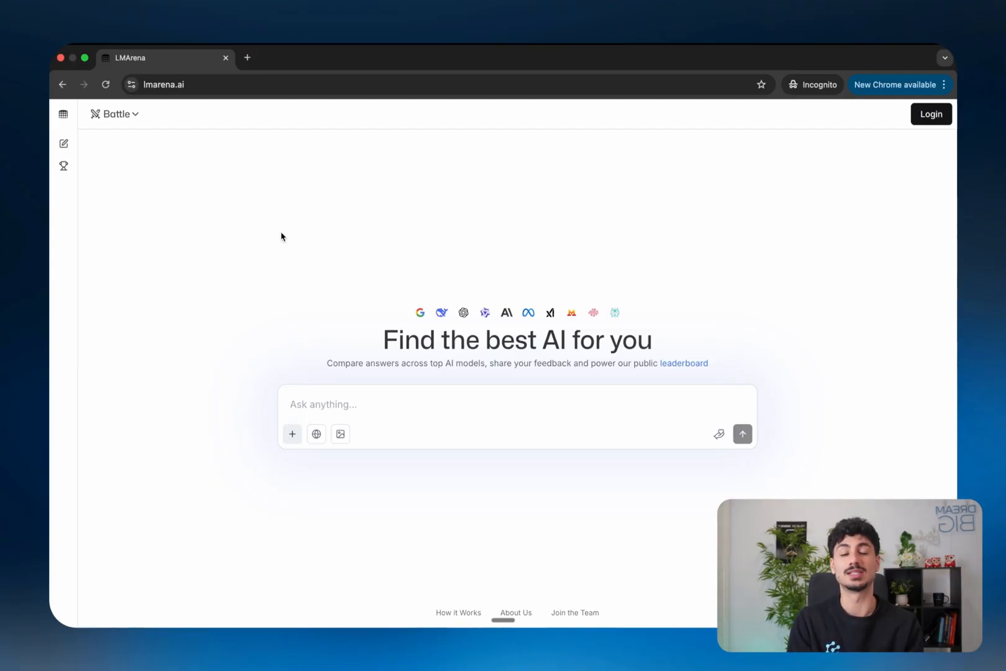
mouse_move(190, 127)
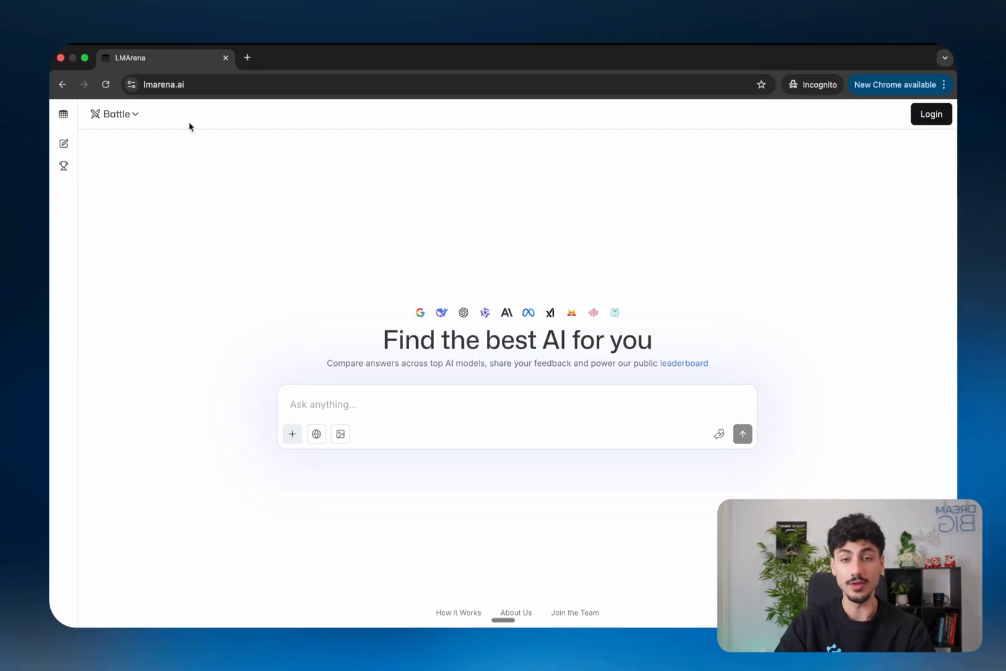
mouse_move(459, 257)
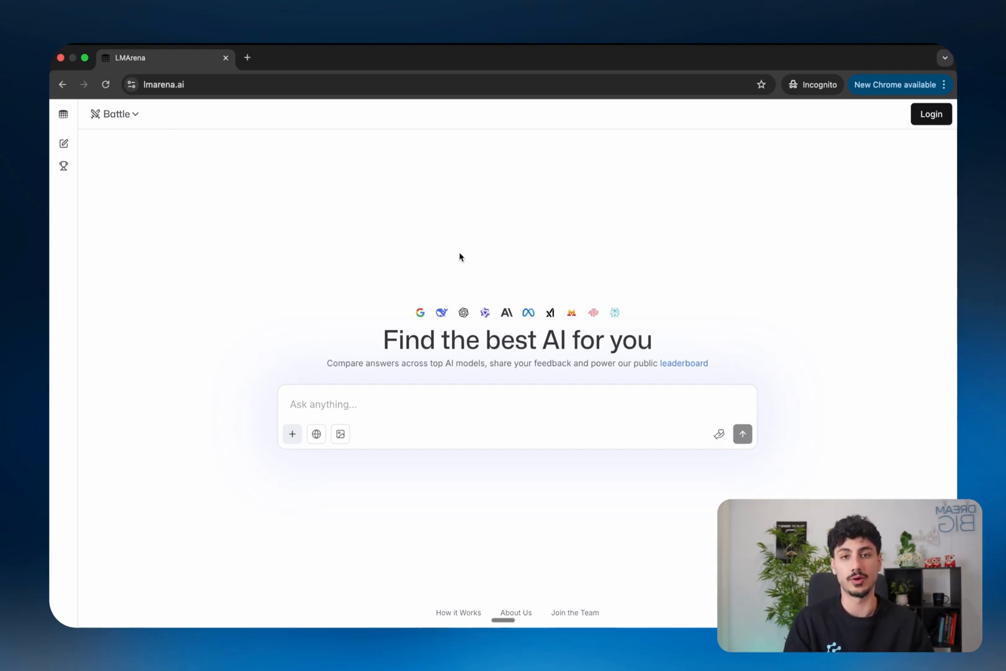
mouse_move(414, 261)
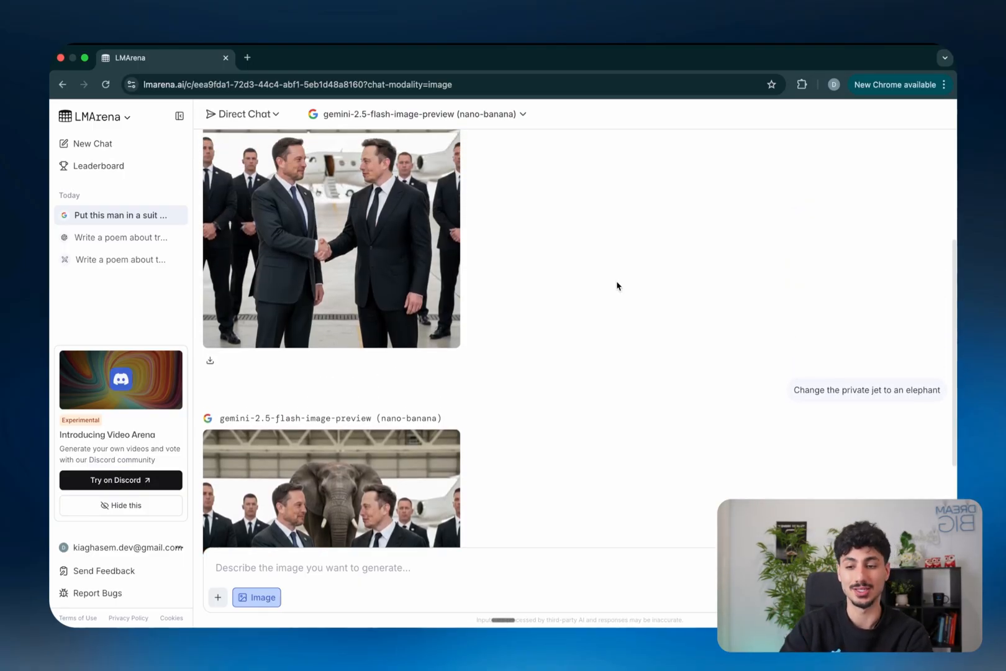
Scroll the chat and switch to the incognito Gemini chat with the Elon Musk handshake image.
scroll(up, 3)
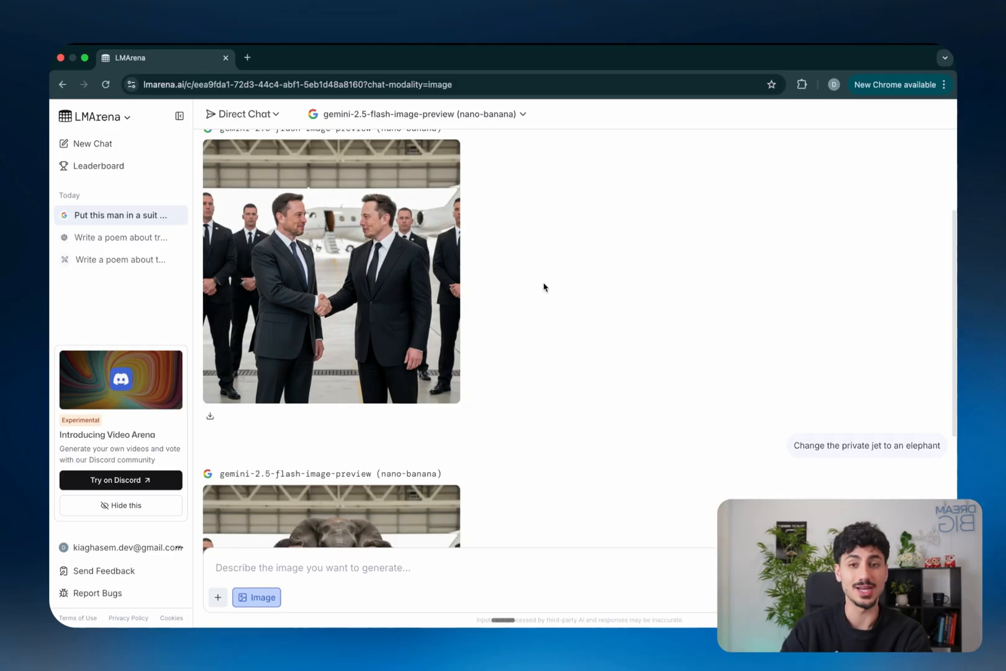
scroll(down, 3)
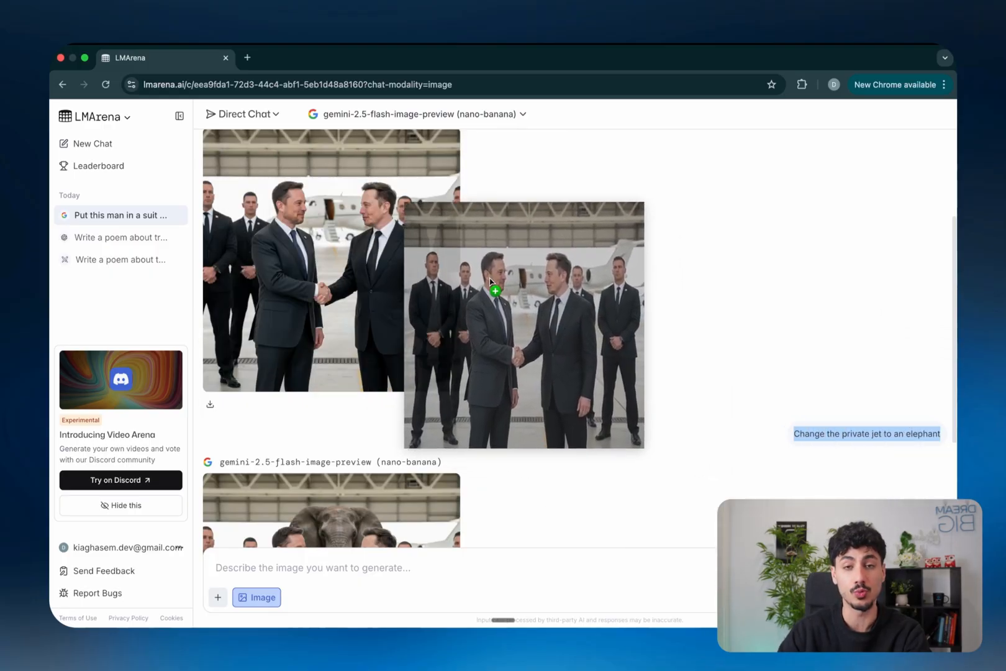
click(486, 280)
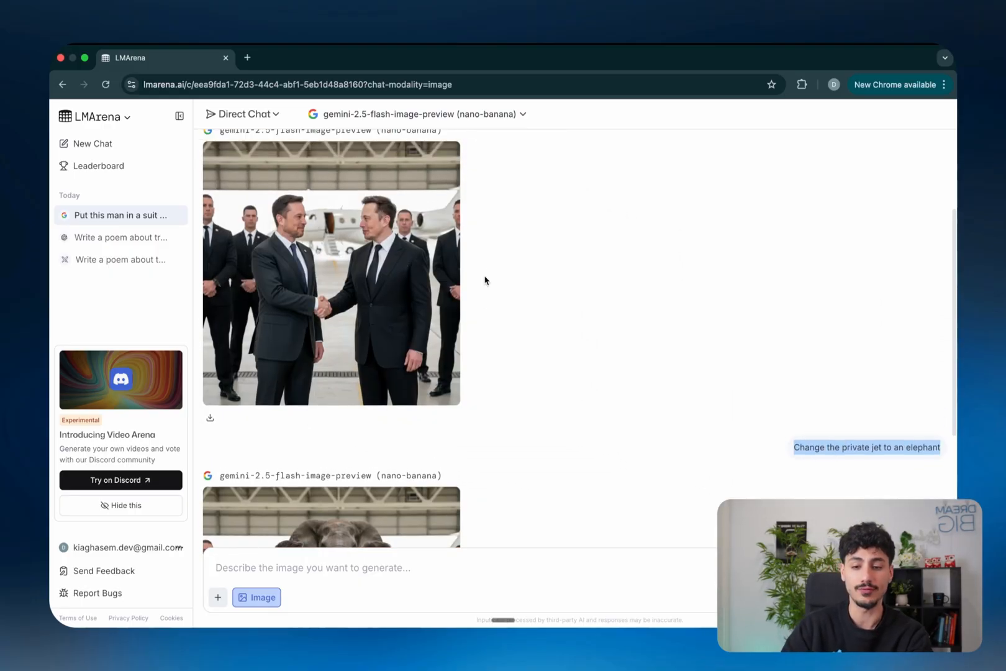
scroll(down, 3)
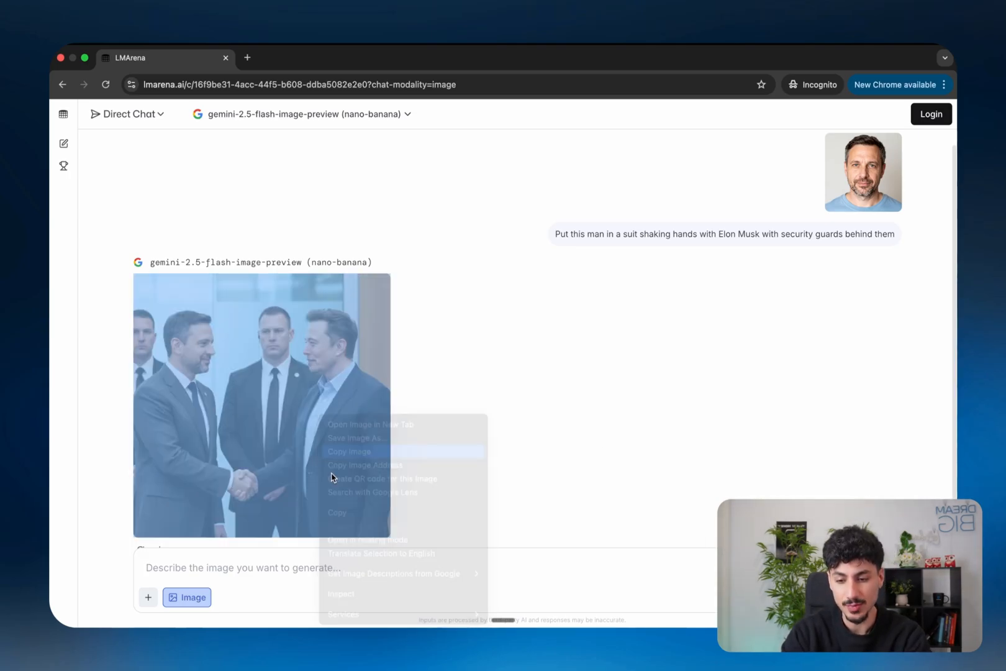
Copy the generated handshake image into the prompt and preview the attachment full size.
click(349, 451)
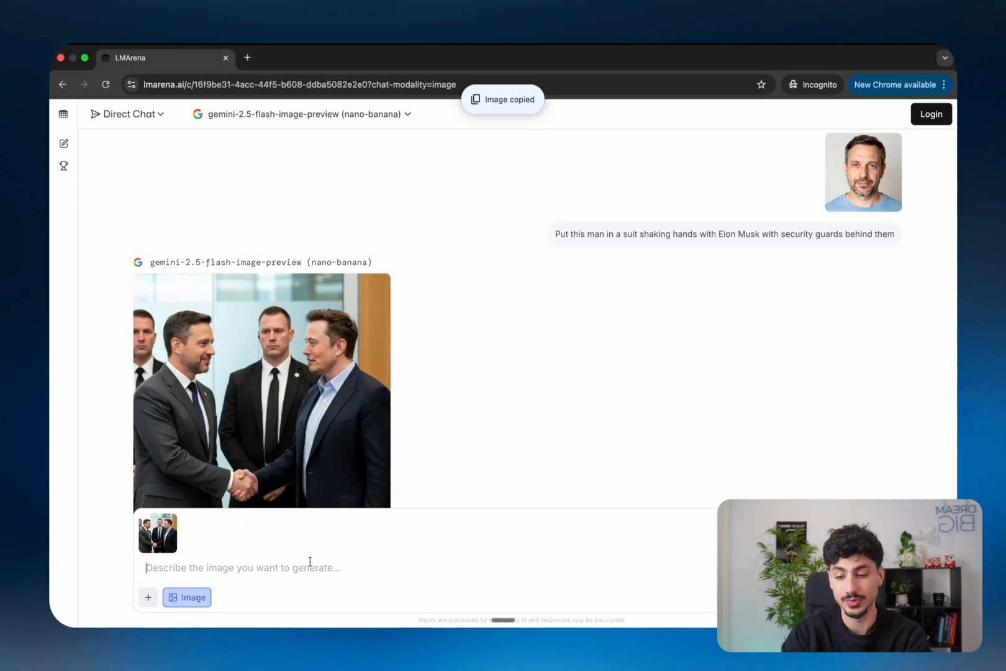
click(260, 389)
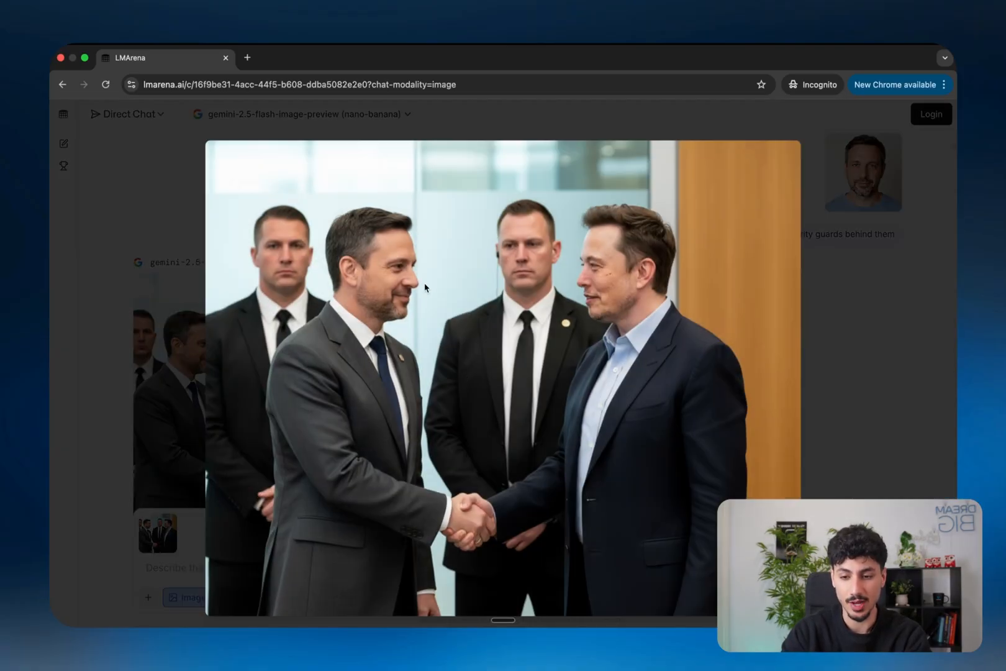
mouse_move(647, 262)
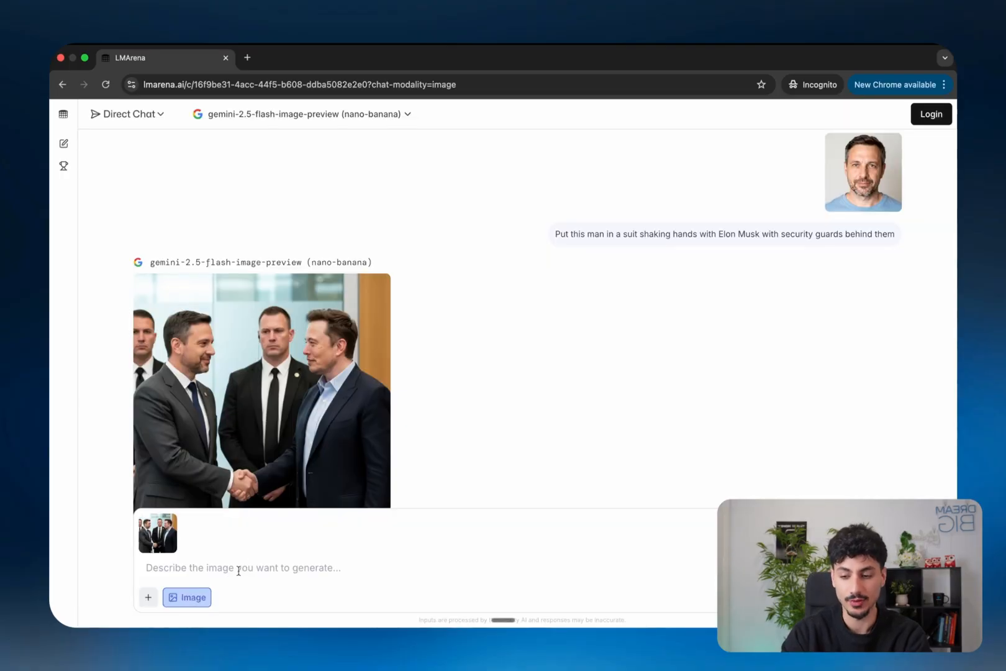
mouse_move(286, 394)
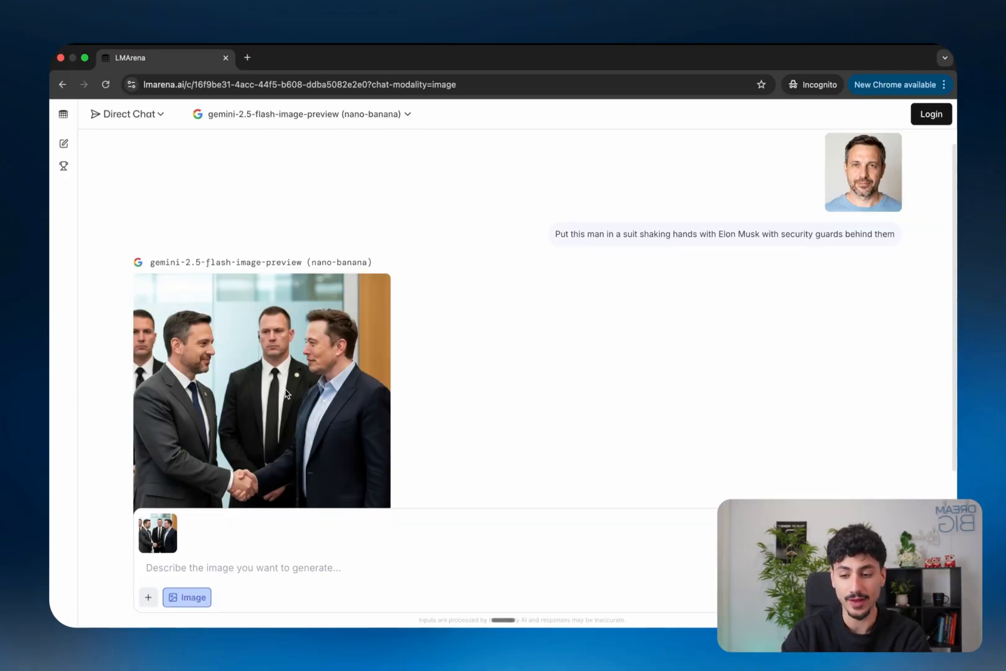
mouse_move(375, 387)
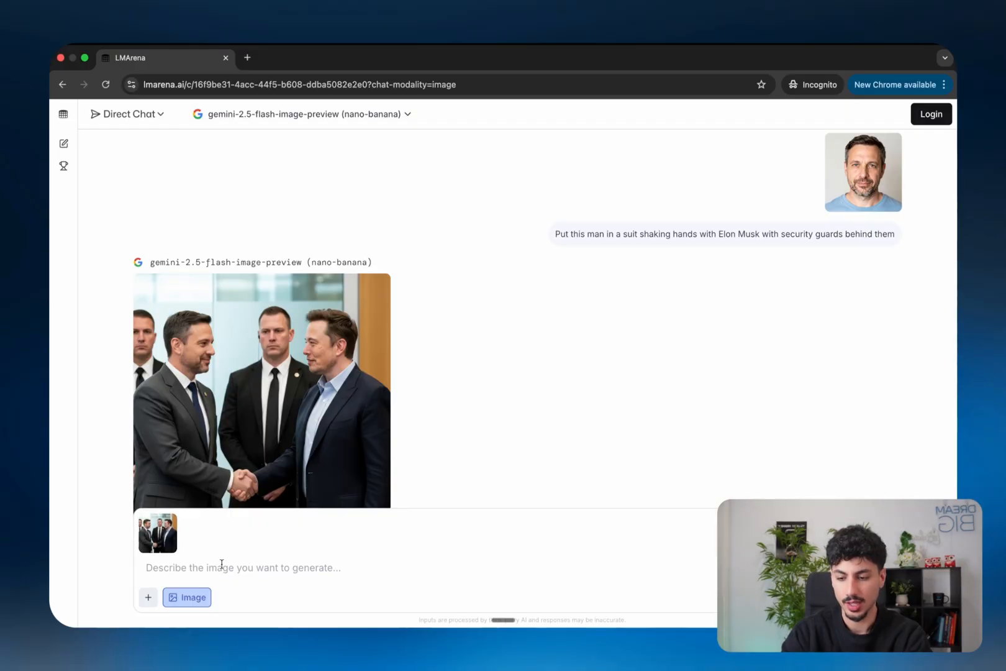
Request the background security guard become a bodybuilder doing a front double bicep pose.
text(Make the security guard in the background a body builder doing a front double bicep pose)
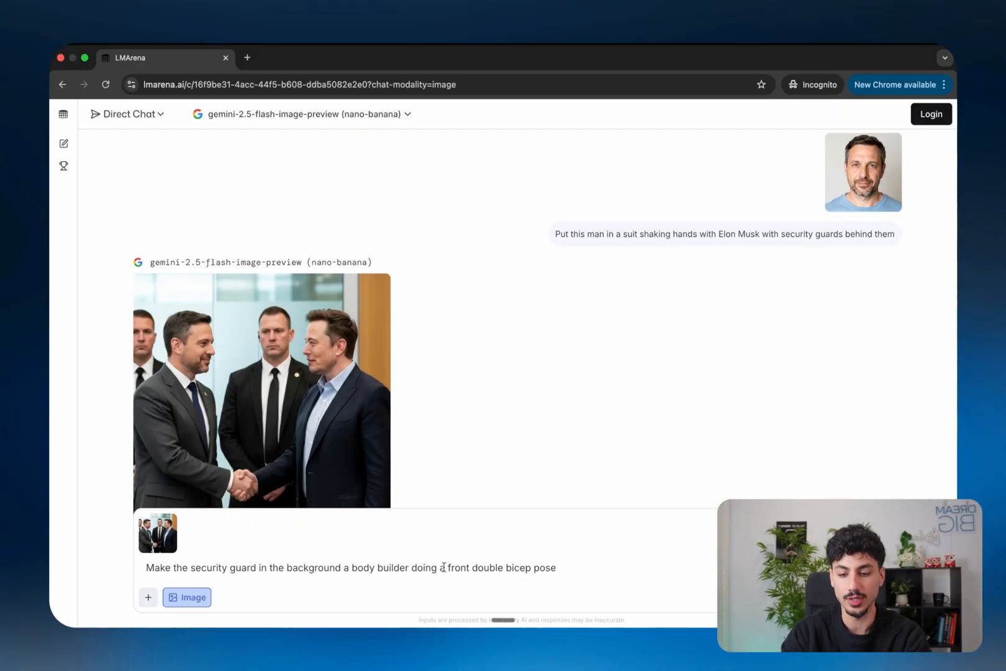
click(261, 389)
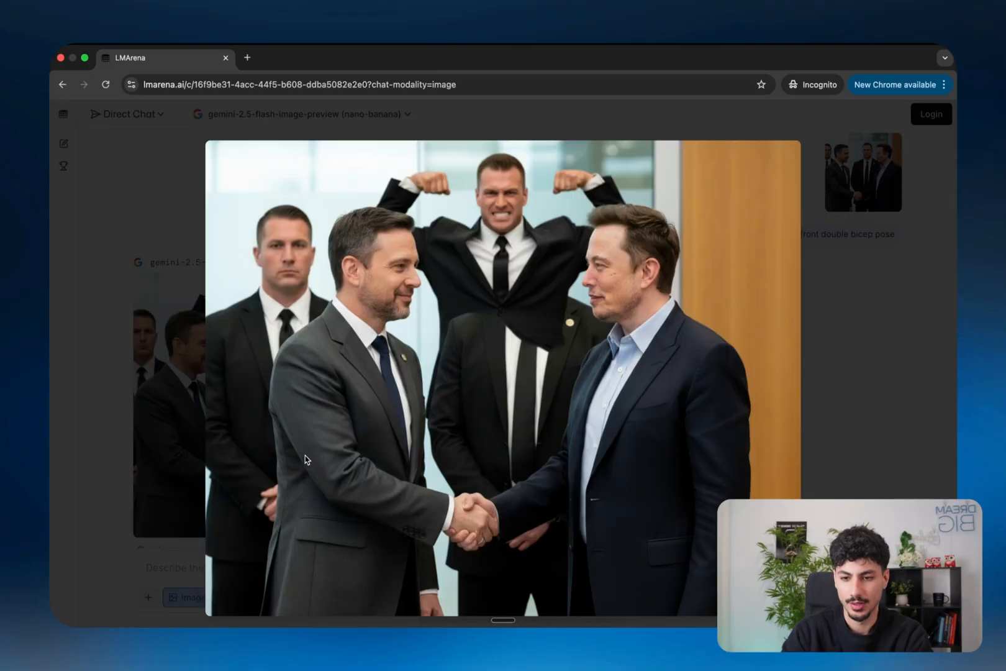
mouse_move(495, 292)
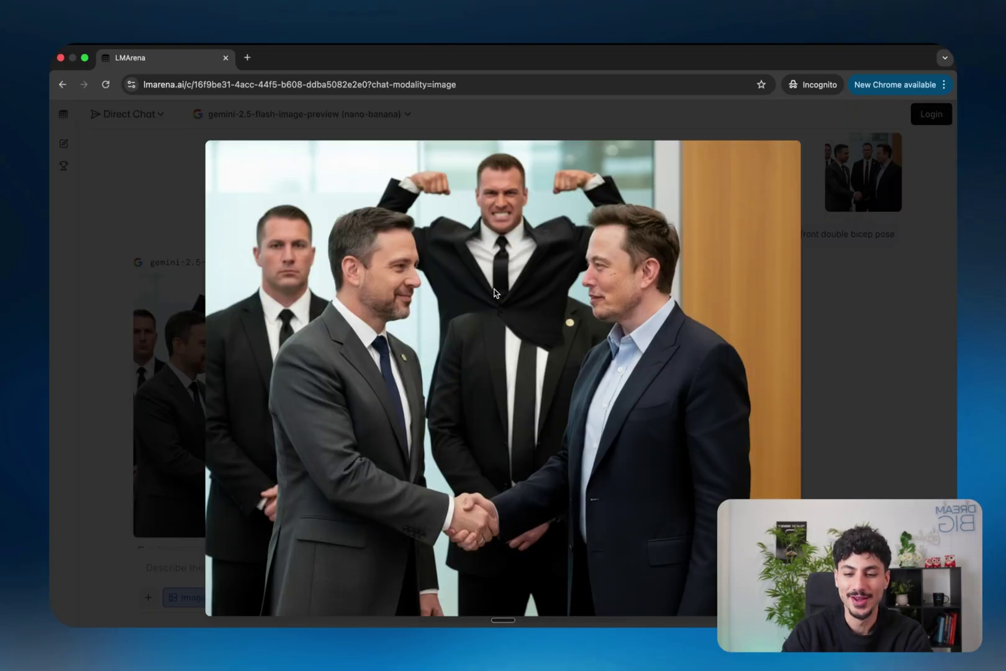
mouse_move(459, 244)
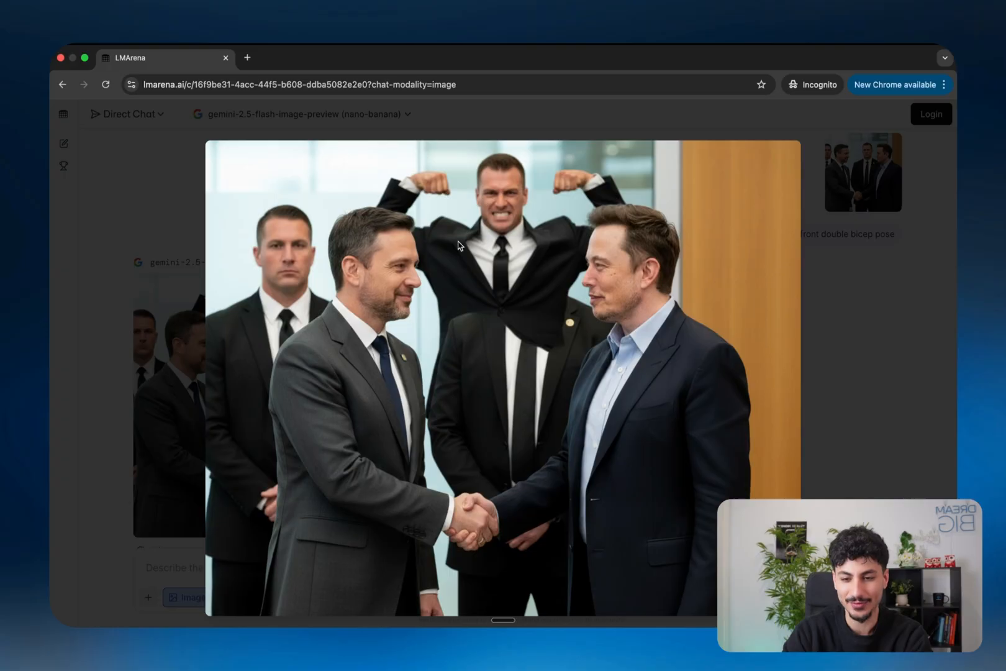